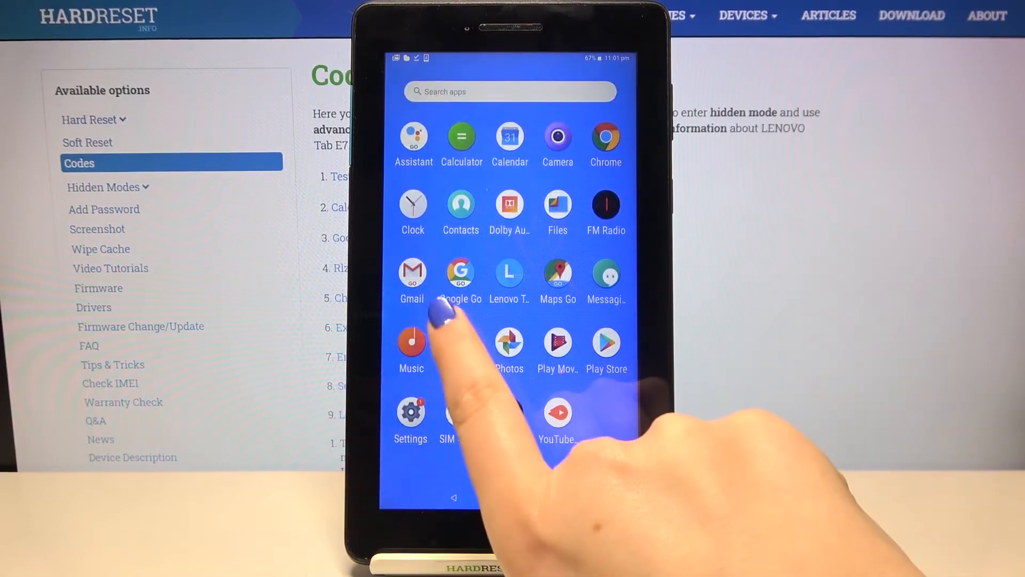
Launch the Phone app and bring up its empty keypad
{"action": "left_click", "coordinate": [460, 203]}
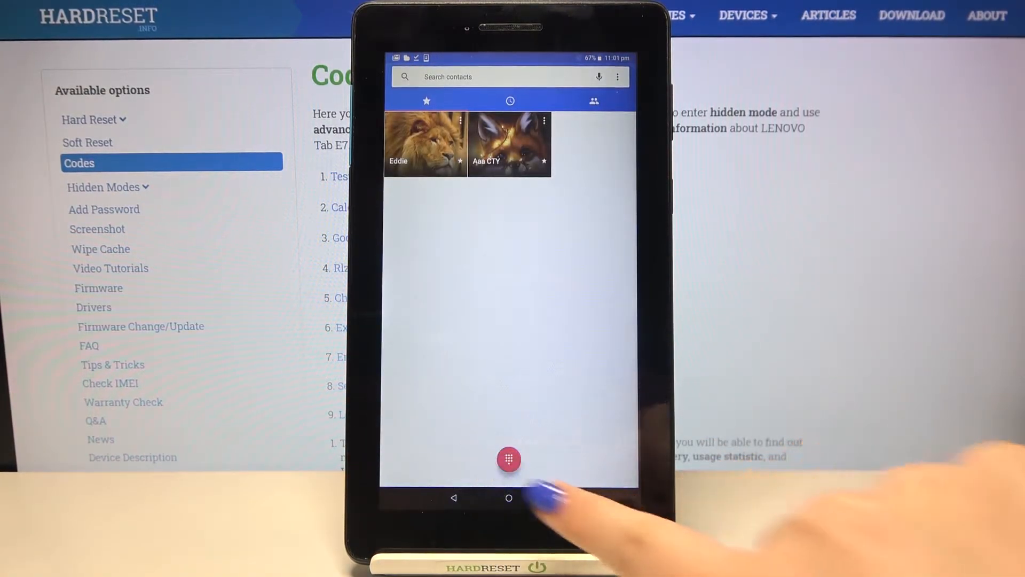
{"action": "left_click", "coordinate": [509, 459]}
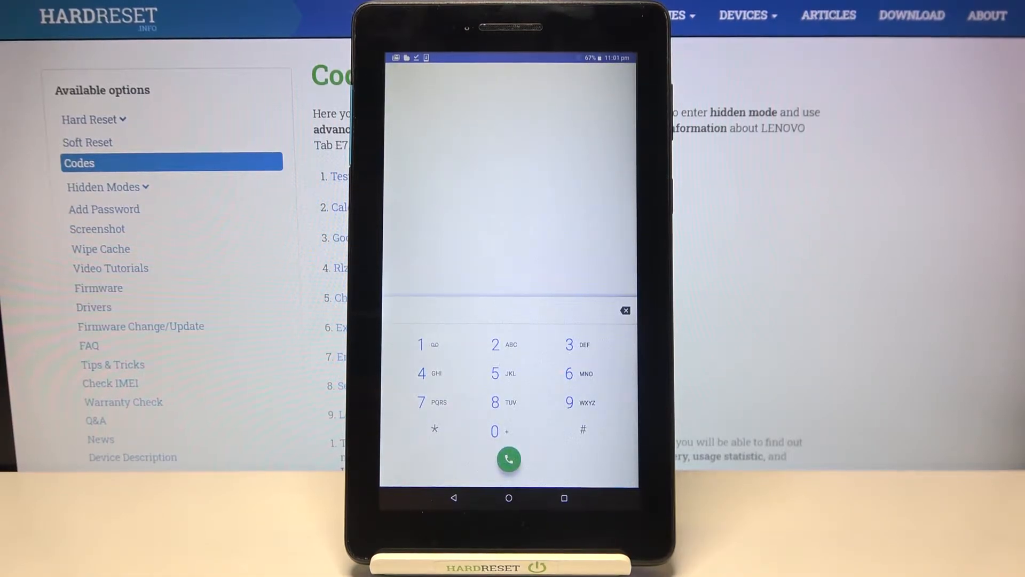
{"action": "left_click", "coordinate": [434, 429]}
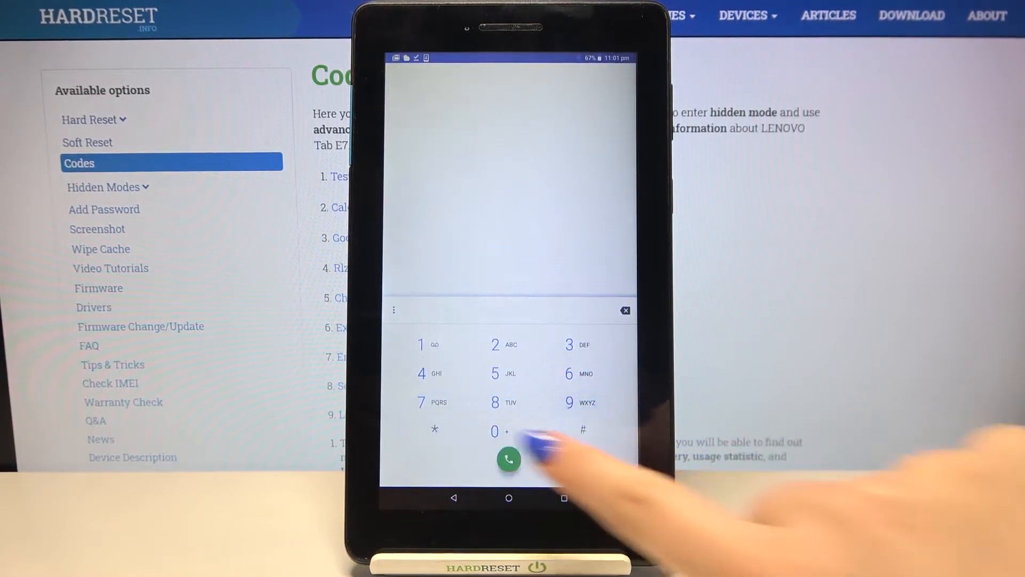
Begin dialing the FCM diagnostics code *#*#426#*
{"action": "left_click", "coordinate": [509, 459]}
{"action": "type", "text": "*#*#426#*"}
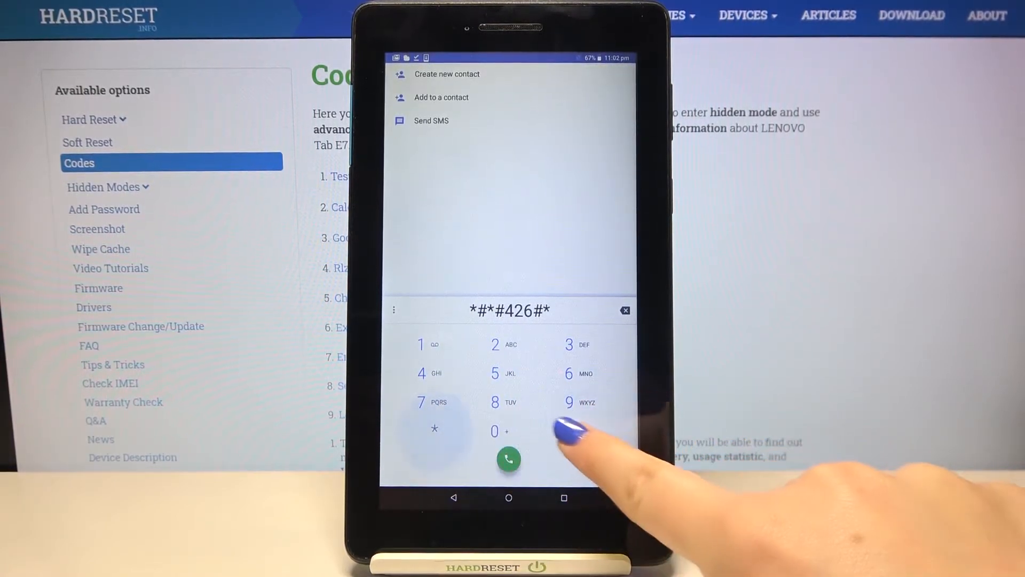
Complete *#*#426#* to view the FCM Diagnostics log, then go back to the dialer
{"action": "left_click", "coordinate": [509, 459]}
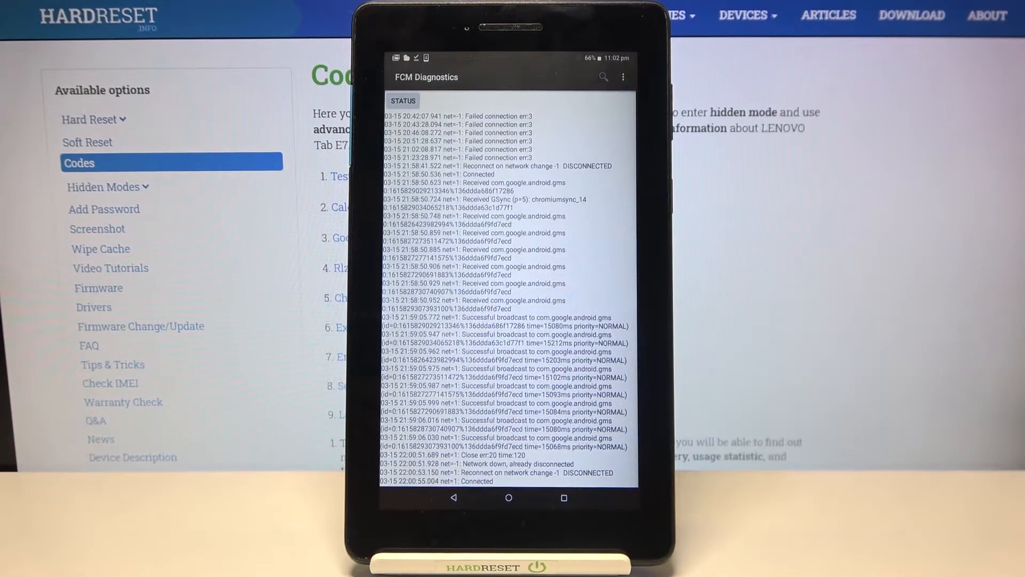
{"action": "left_click", "coordinate": [621, 76]}
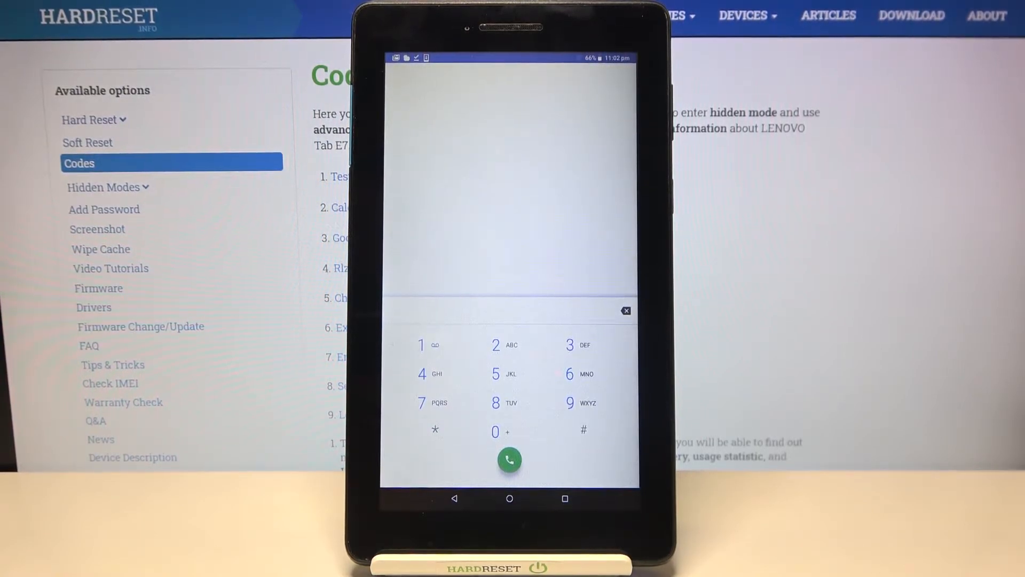
Dial the version info code and dismiss the Version Info build popup with OK
{"action": "left_click", "coordinate": [582, 431]}
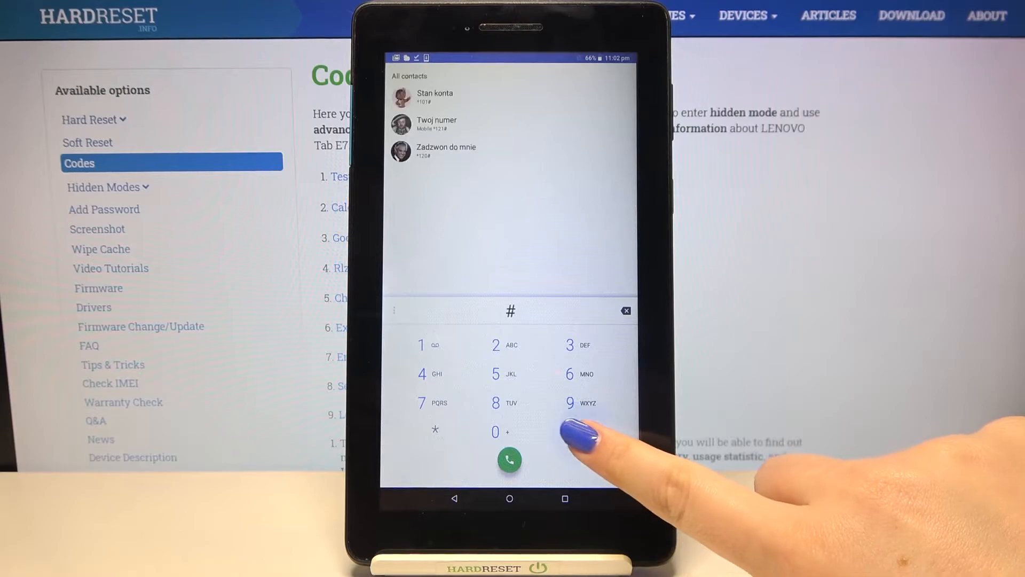
{"action": "left_click", "coordinate": [509, 431]}
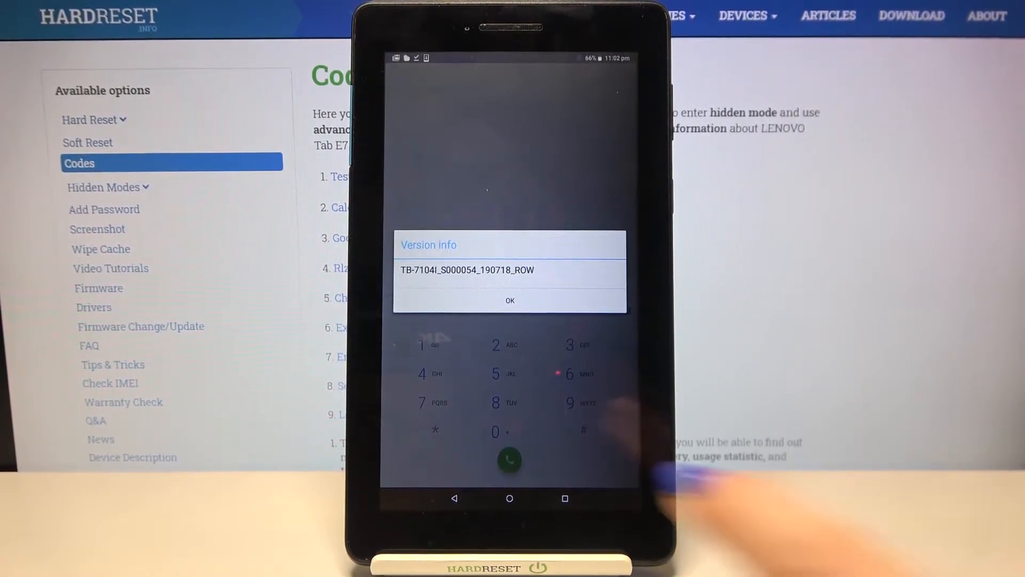
{"action": "left_click", "coordinate": [510, 300]}
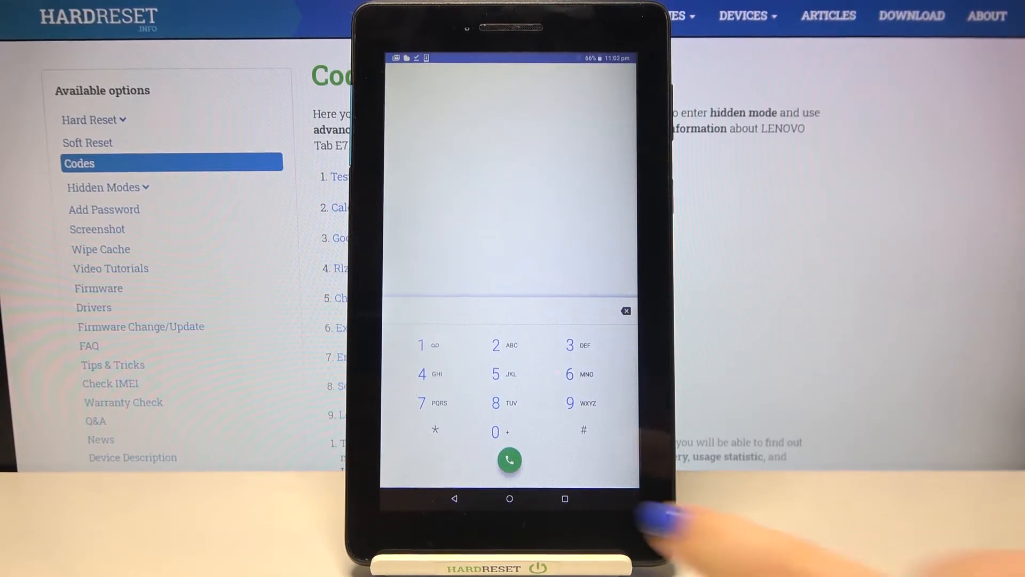
Enter the engineering-mode code, launching the Wlan, Bluetooth, GPS and Speaker test list
{"action": "left_click", "coordinate": [582, 431]}
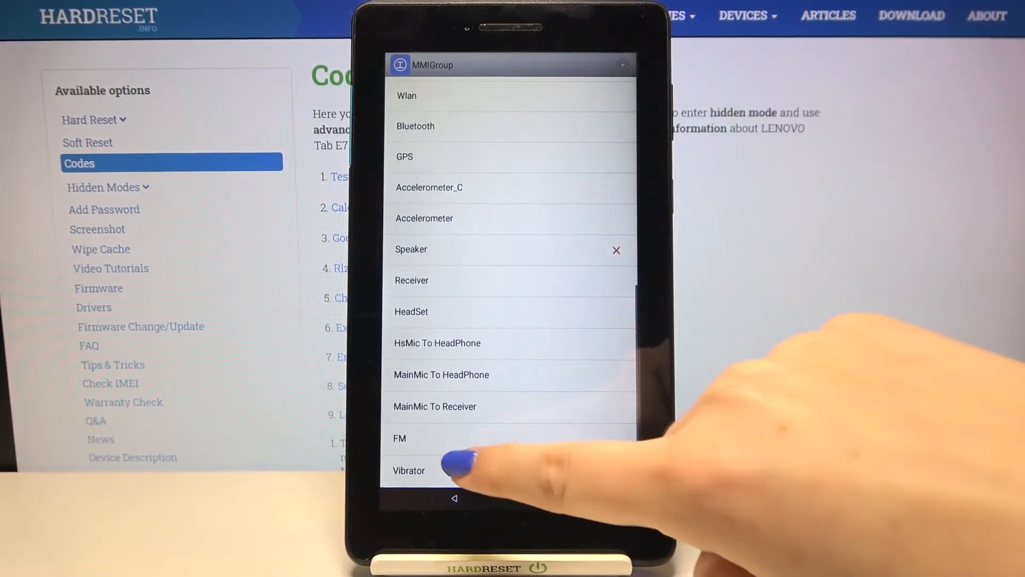
Scroll down through the MMIGroup hardware test list
{"action": "scroll", "scroll_direction": "down", "scroll_amount": 3}
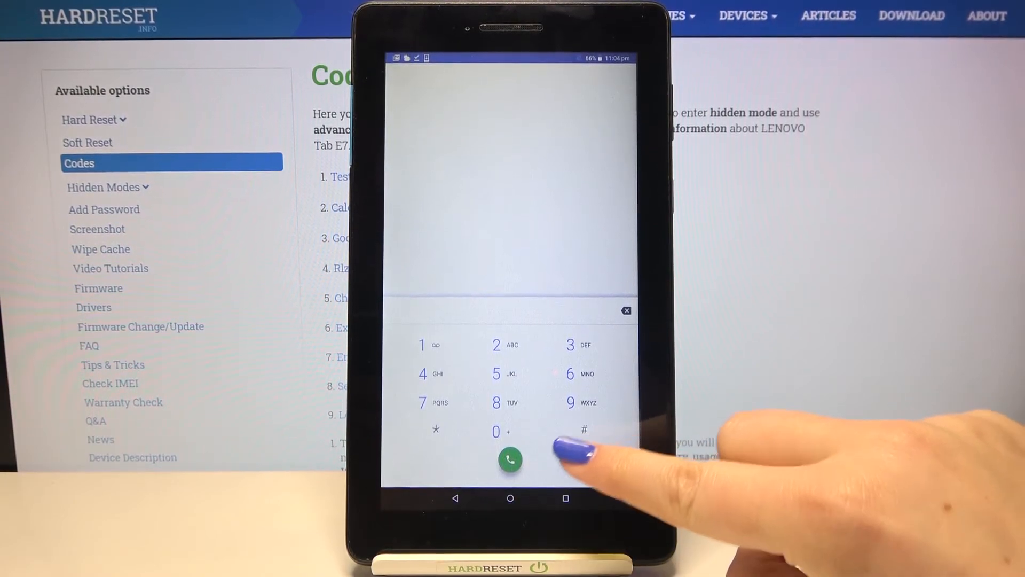
Dial the serial number code and close the Serial number dialog with OK
{"action": "left_click", "coordinate": [504, 344]}
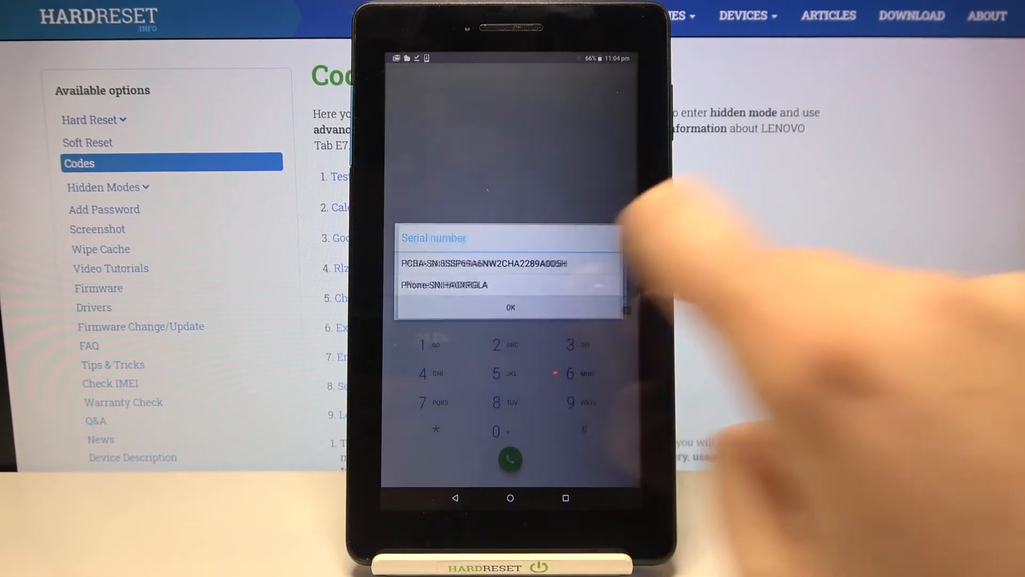
{"action": "left_click", "coordinate": [511, 308]}
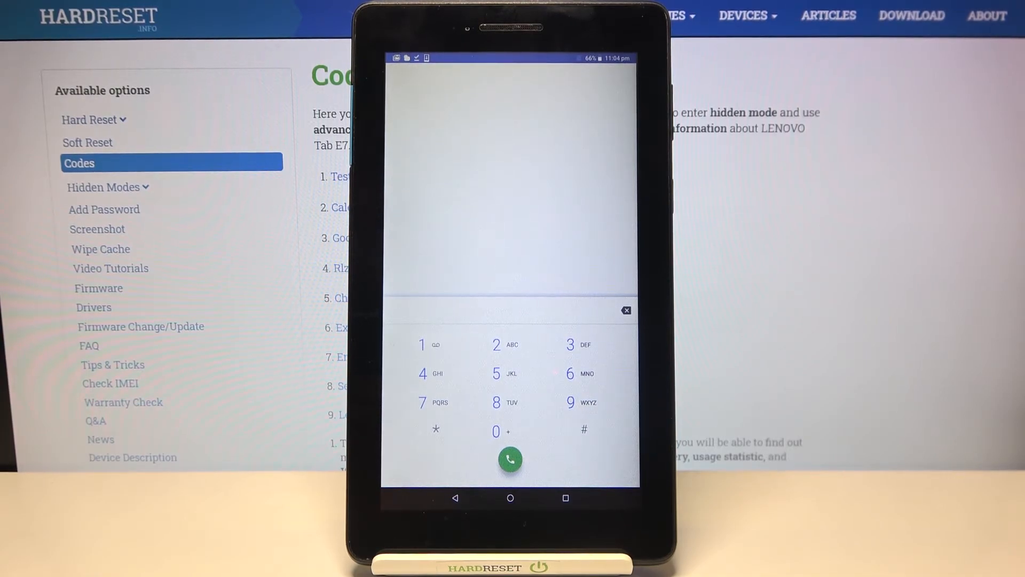
Dial ####3333 to launch MTKLogger, start recording, and accept the Start Log Warning
{"action": "left_click", "coordinate": [583, 429]}
{"action": "type", "text": "####333"}
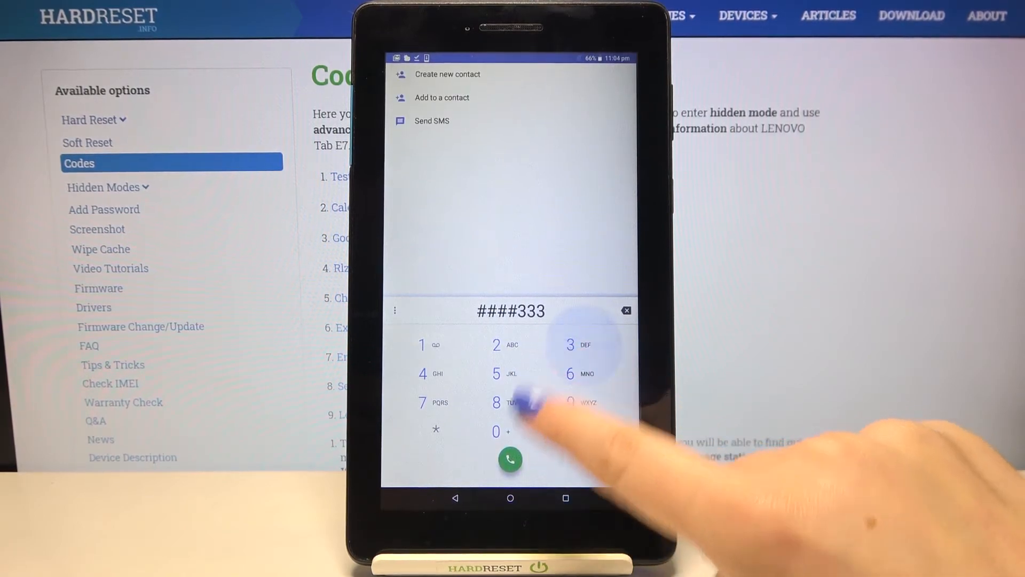
{"action": "left_click", "coordinate": [511, 460]}
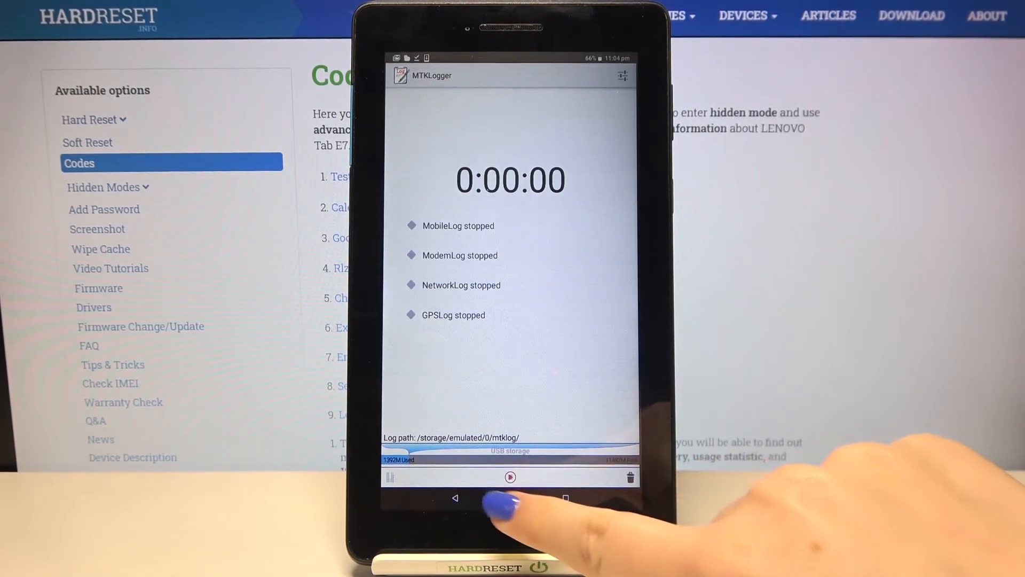
{"action": "left_click", "coordinate": [509, 478]}
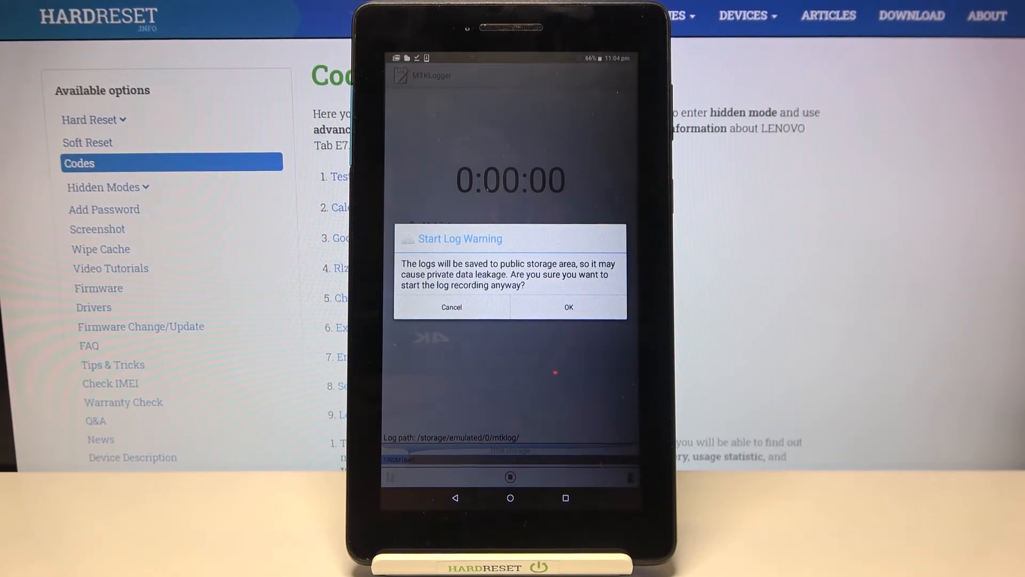
{"action": "left_click", "coordinate": [568, 307]}
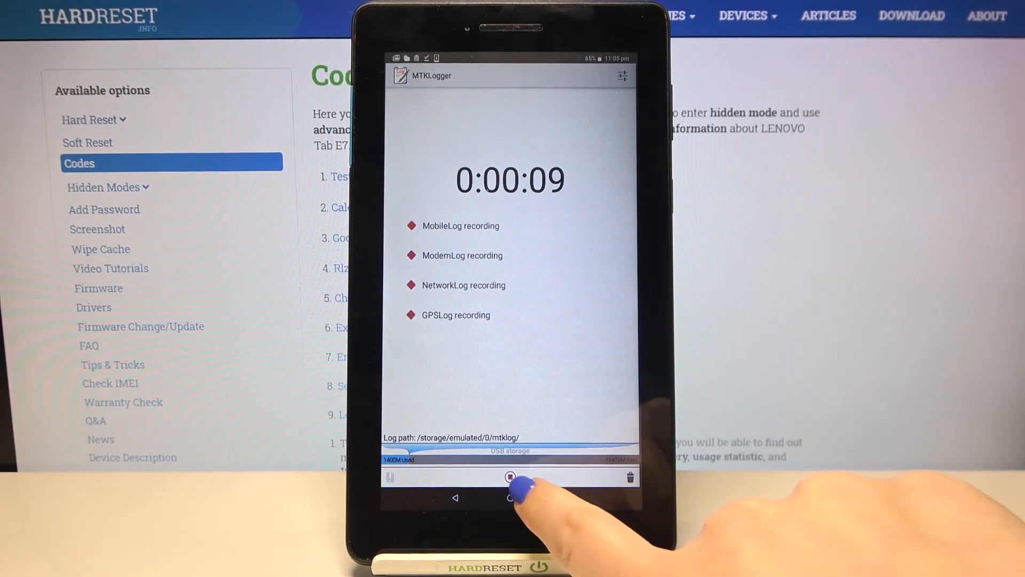
Stop MTKLogger recording at 0:00:22, accept the warning, and open the log settings
{"action": "left_click", "coordinate": [509, 477]}
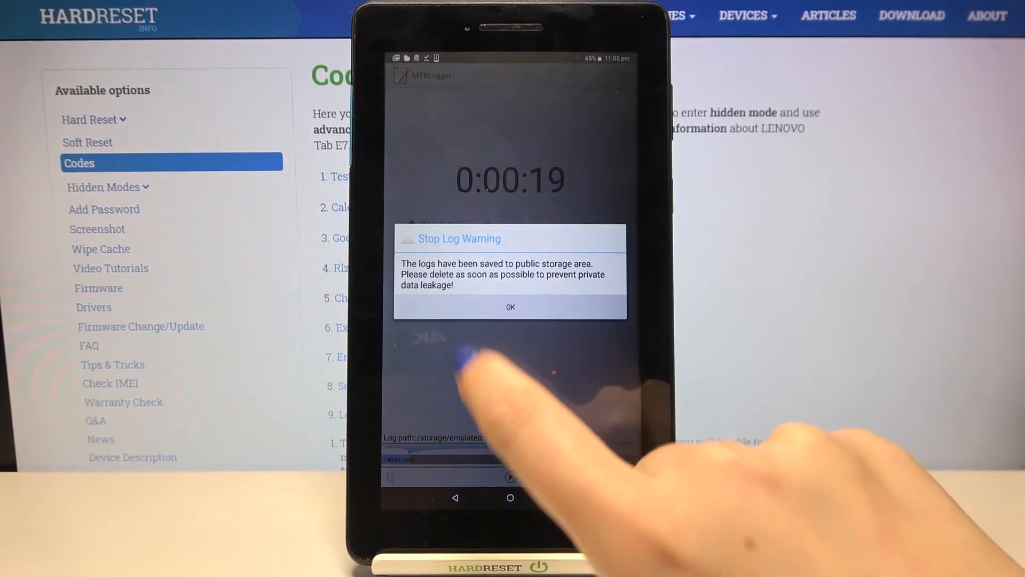
{"action": "left_click", "coordinate": [509, 307]}
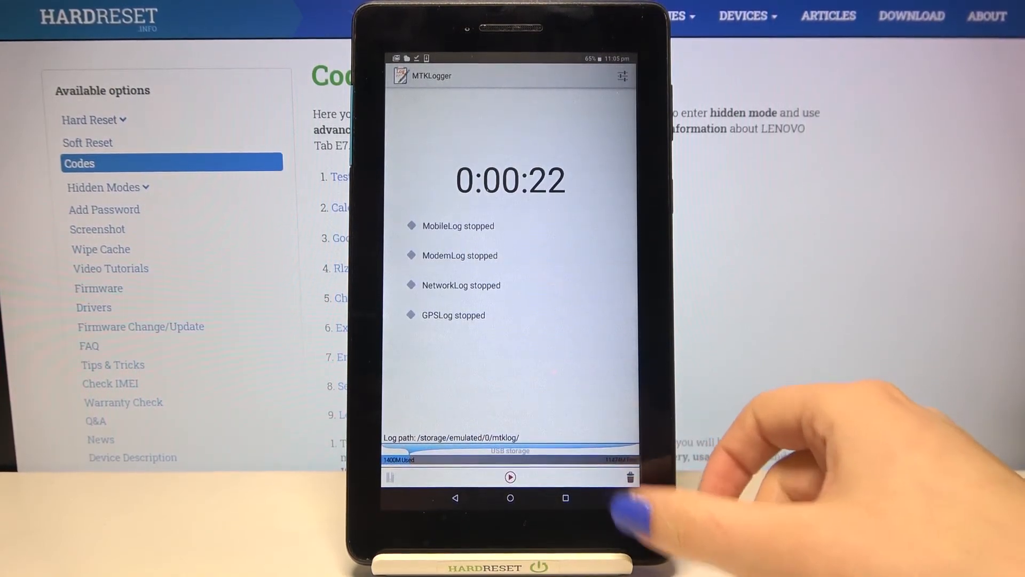
{"action": "left_click", "coordinate": [630, 477]}
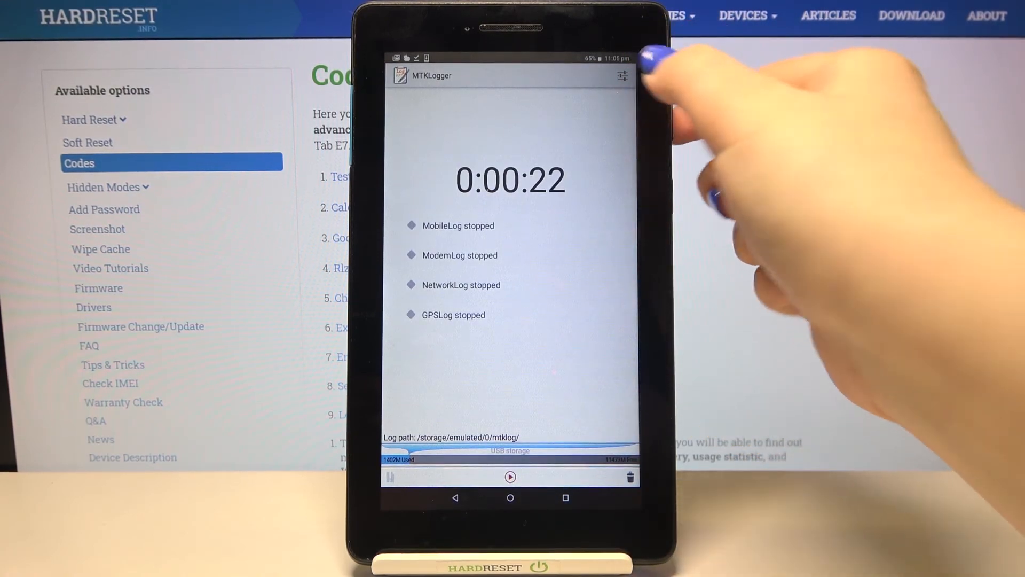
{"action": "left_click", "coordinate": [619, 75]}
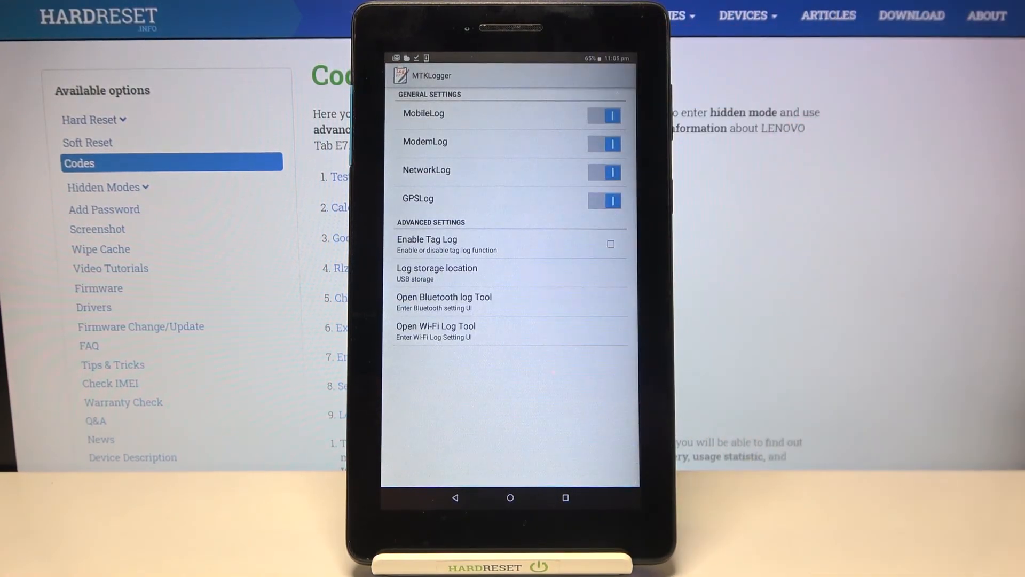